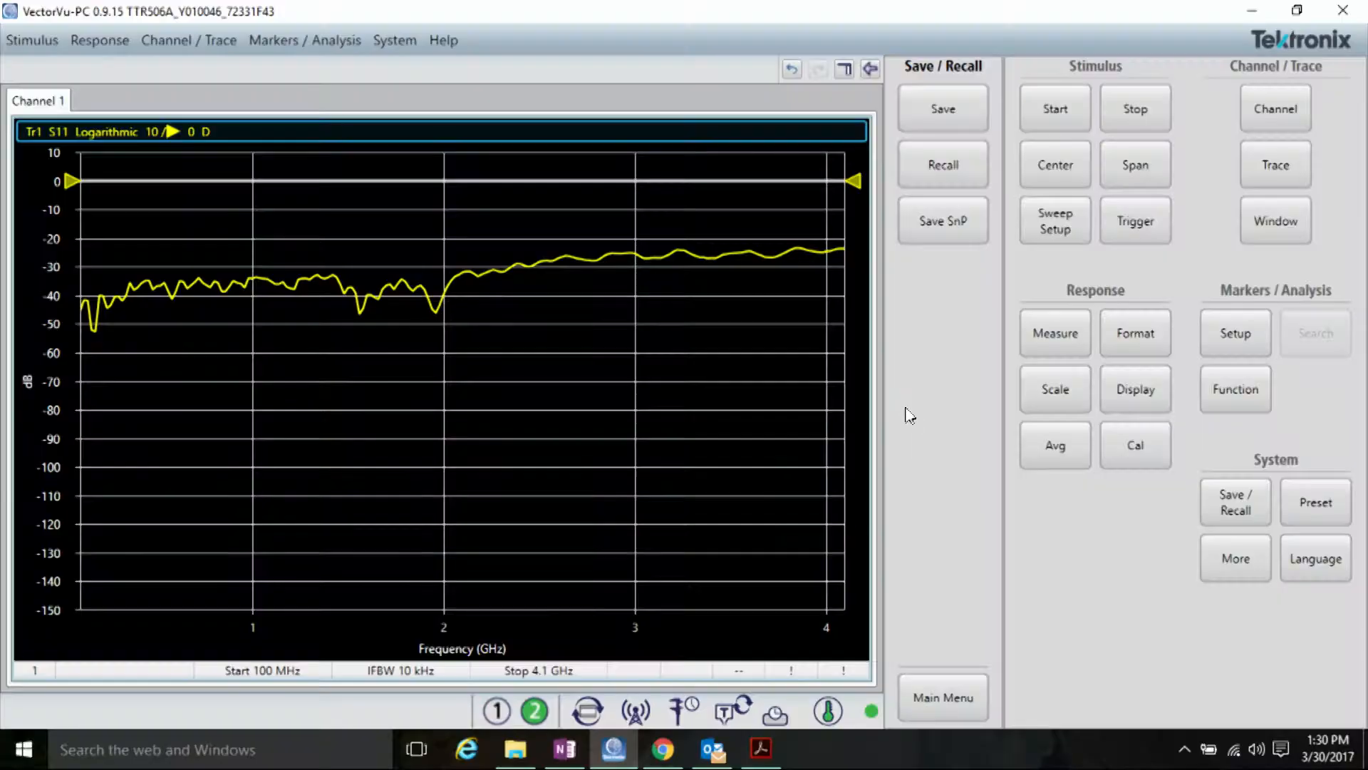
Step: Switch the measured S-parameter from S11 reflection to S21 transmission
click(1055, 332)
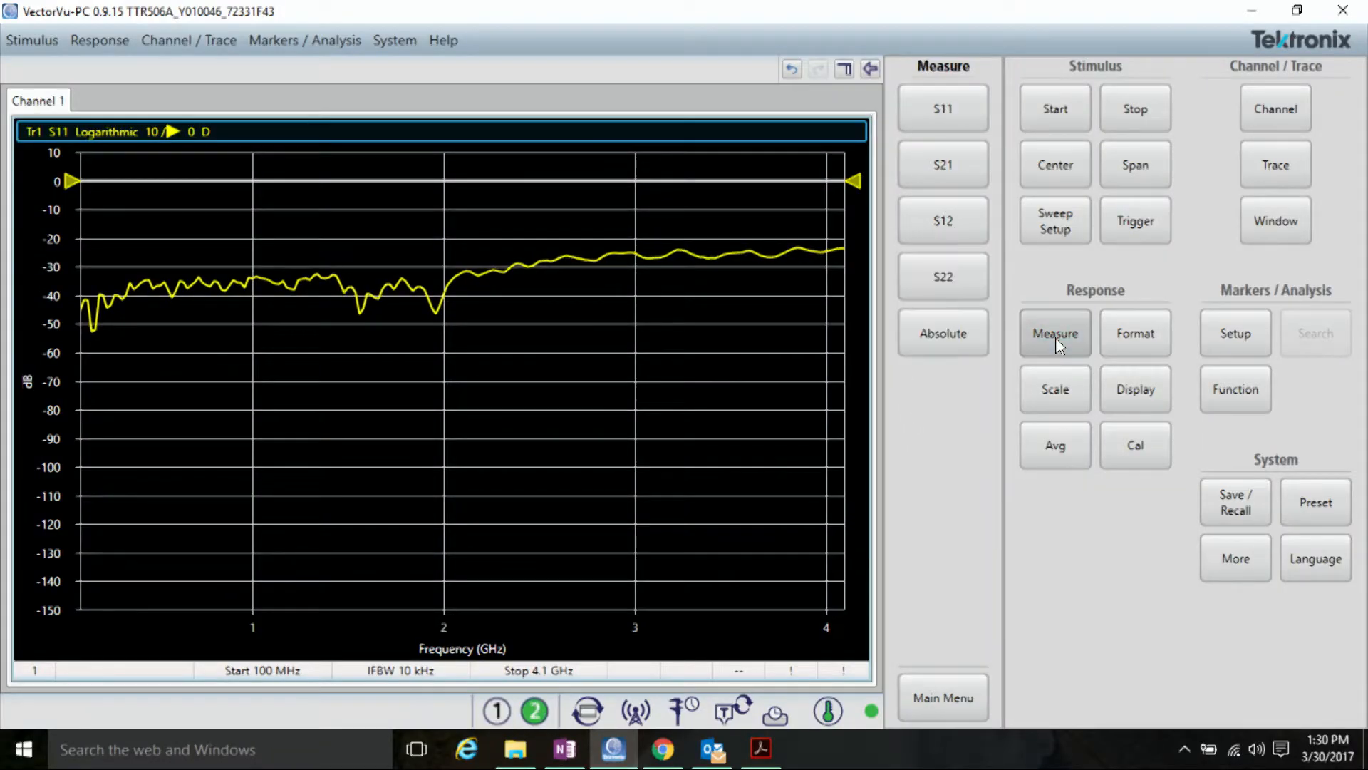
click(942, 166)
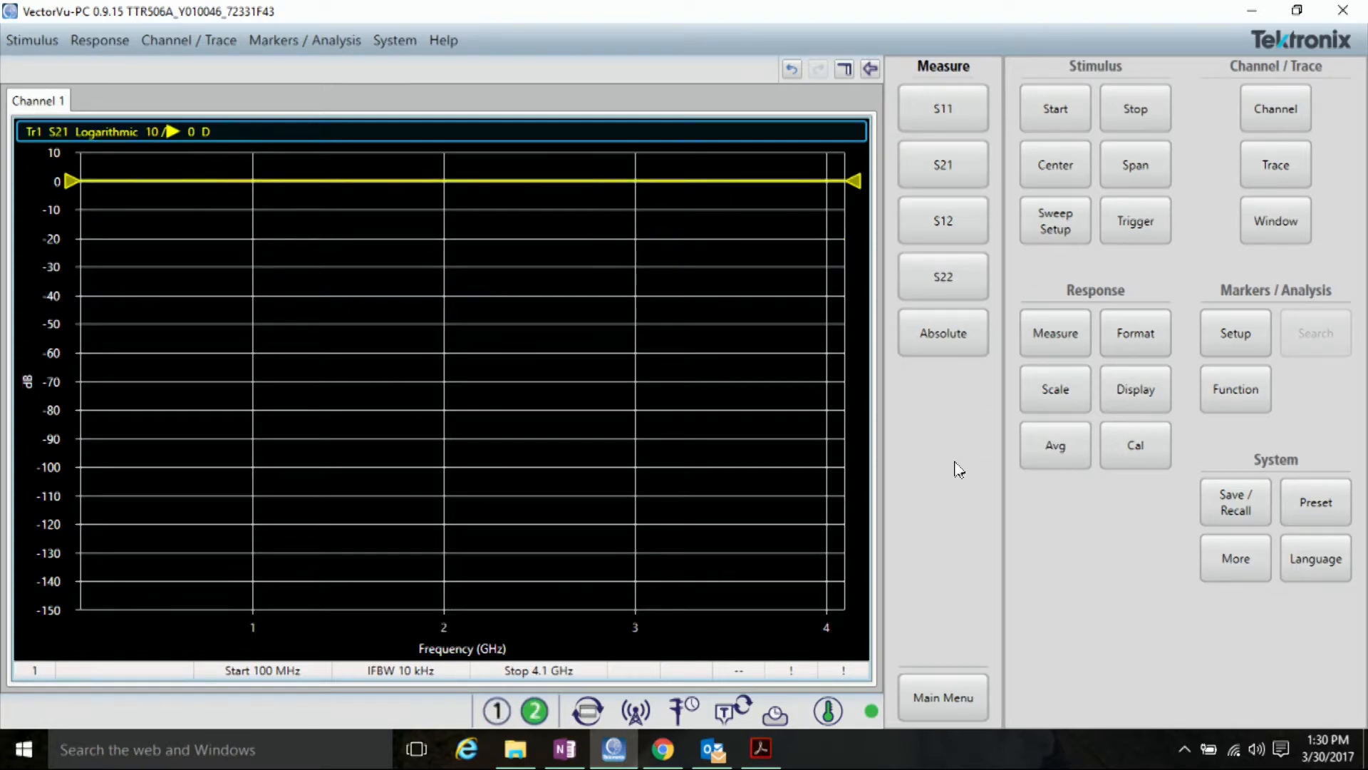
Step: Format the S21 trace as Phase (Deg), revealing its downward slope with frequency
click(1136, 332)
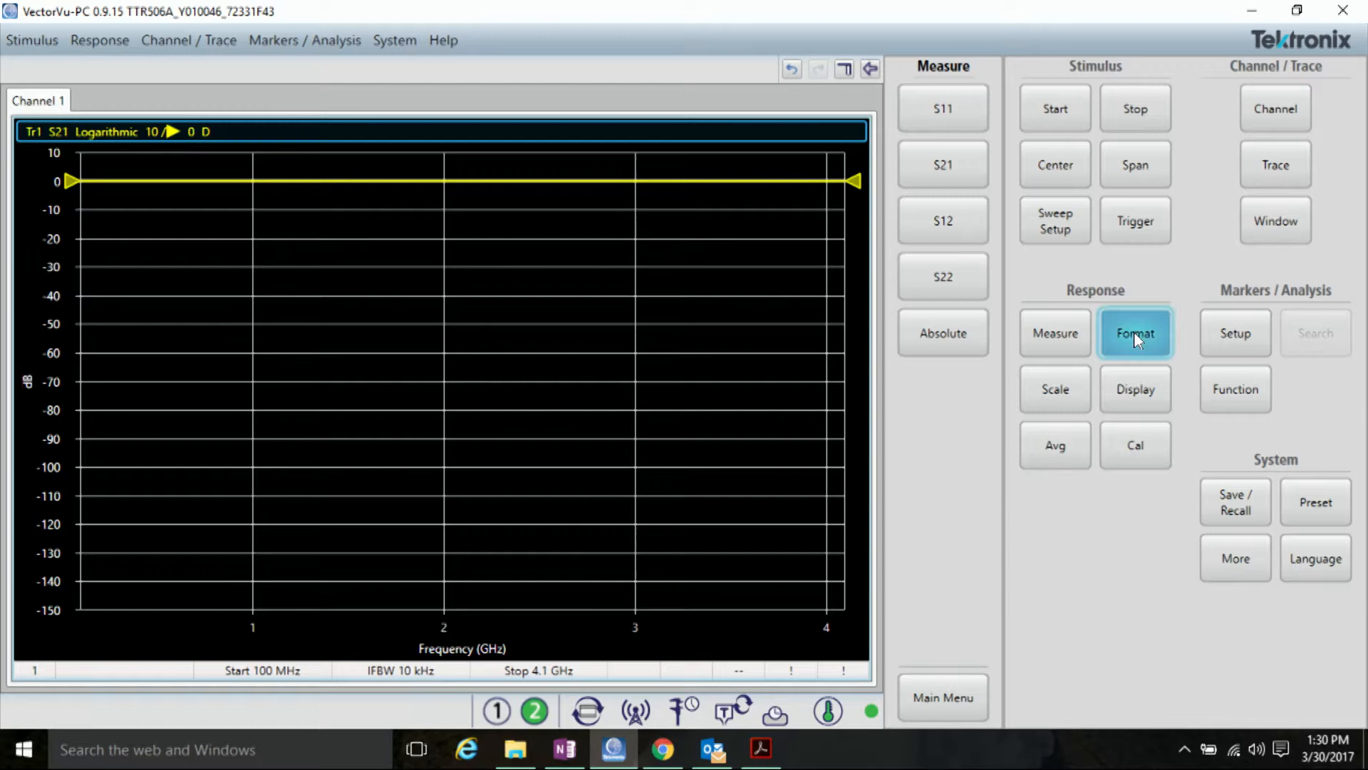
click(1136, 332)
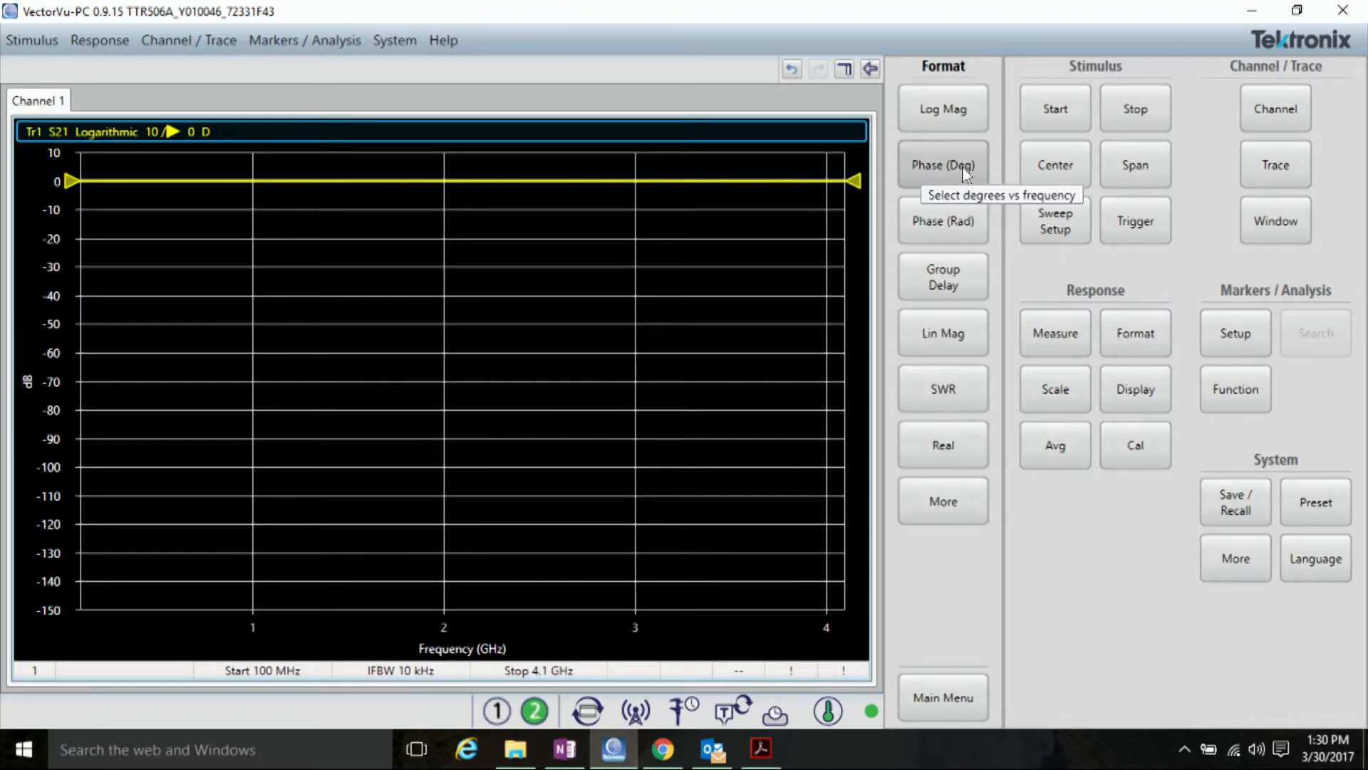
click(942, 165)
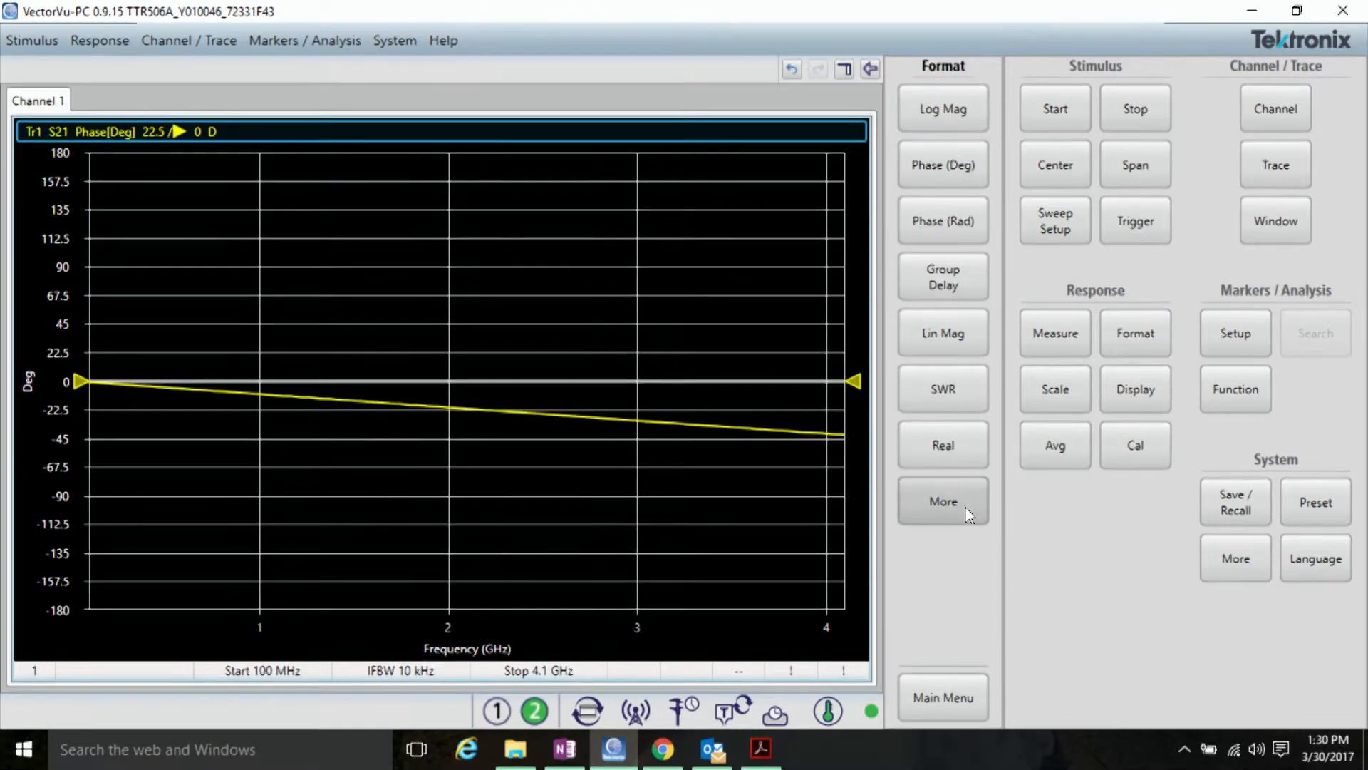
mouse_move(174, 417)
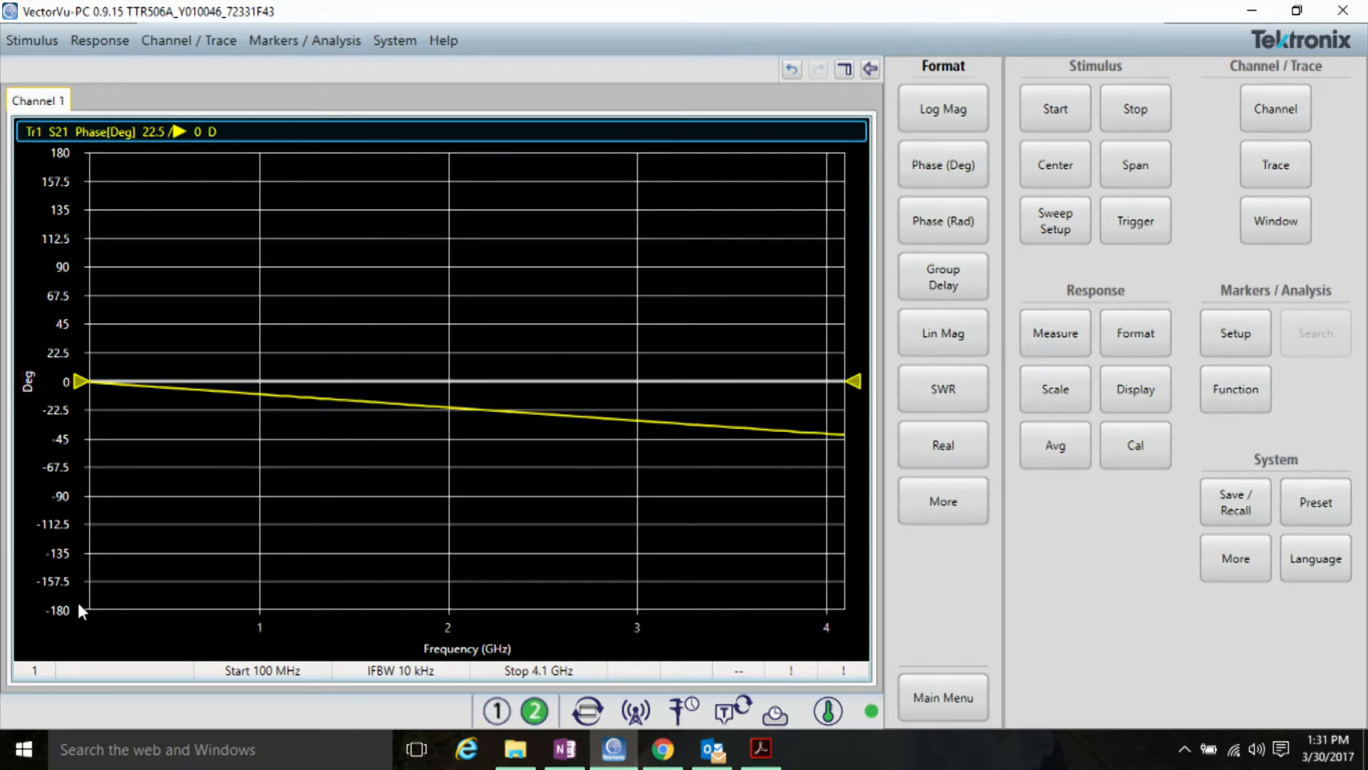
mouse_move(629, 418)
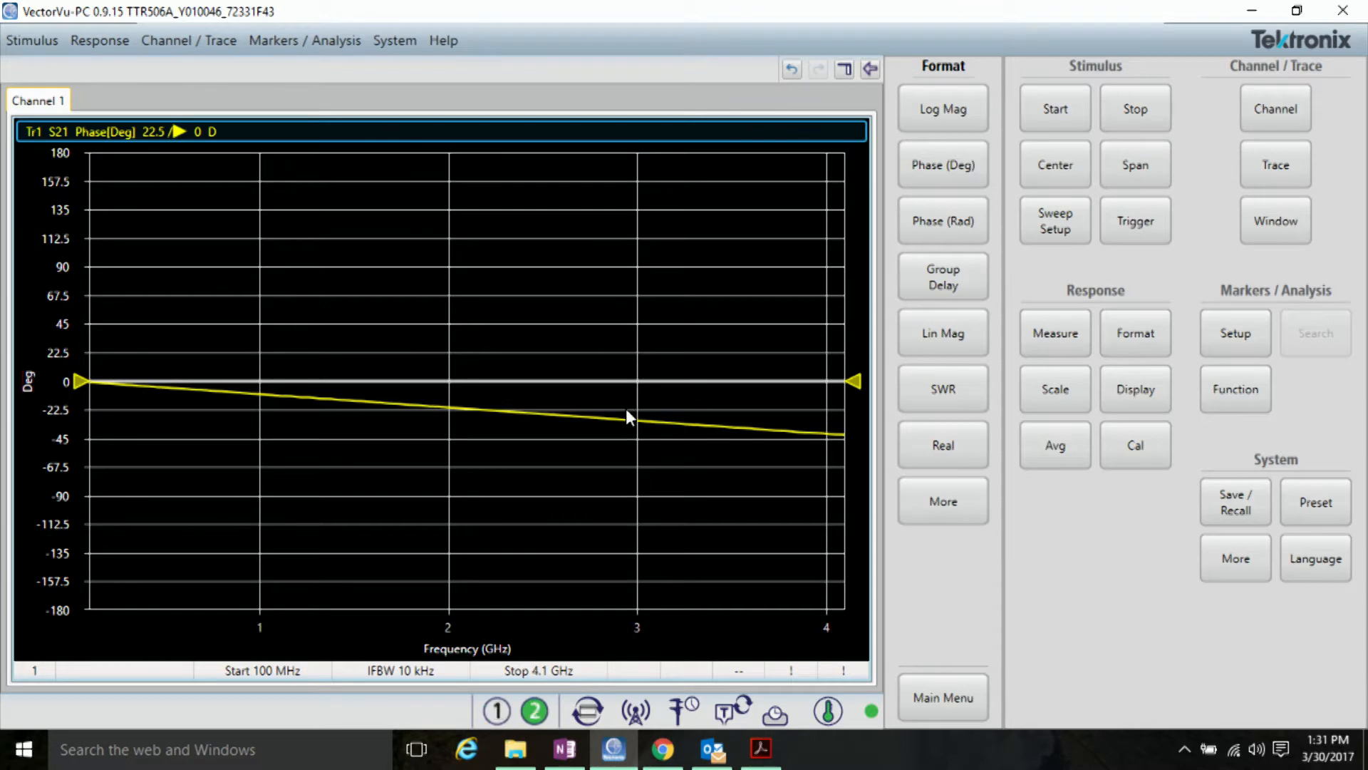
mouse_move(184, 419)
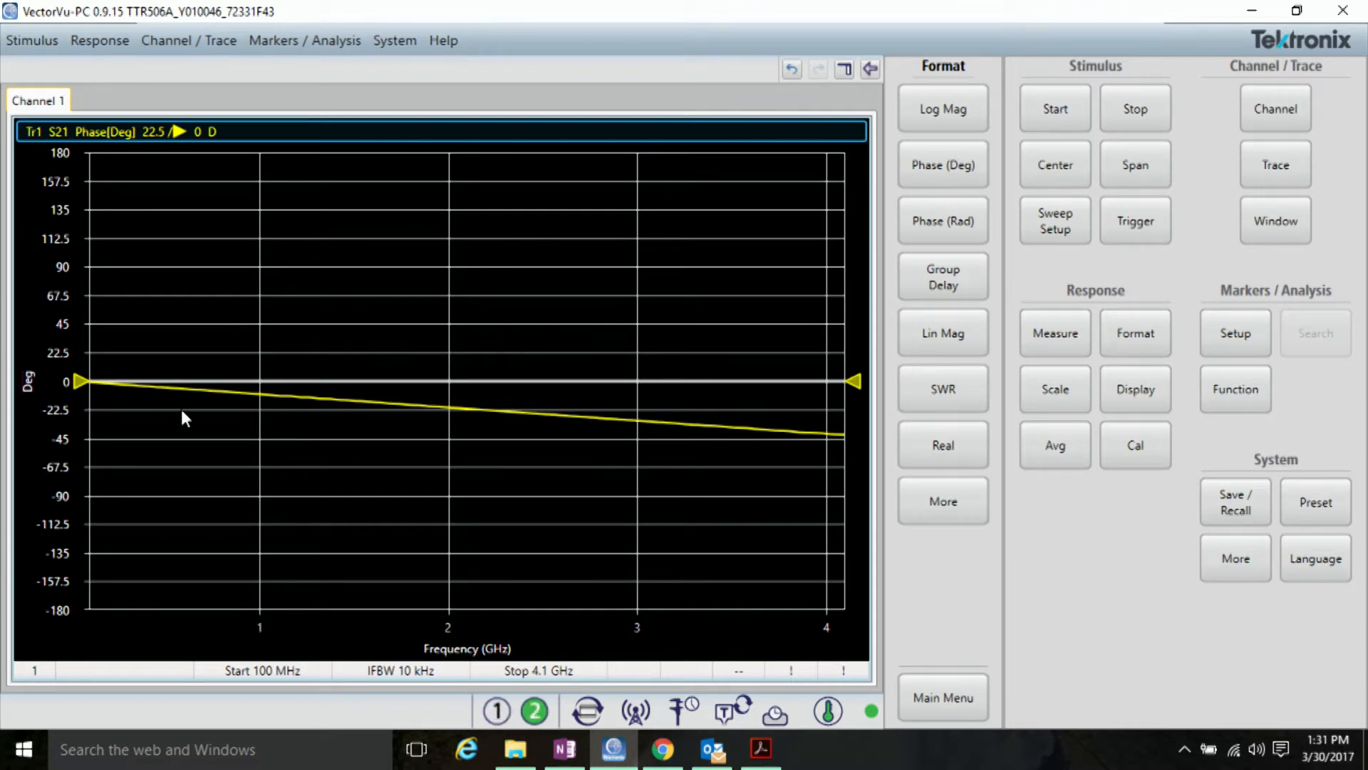
click(496, 711)
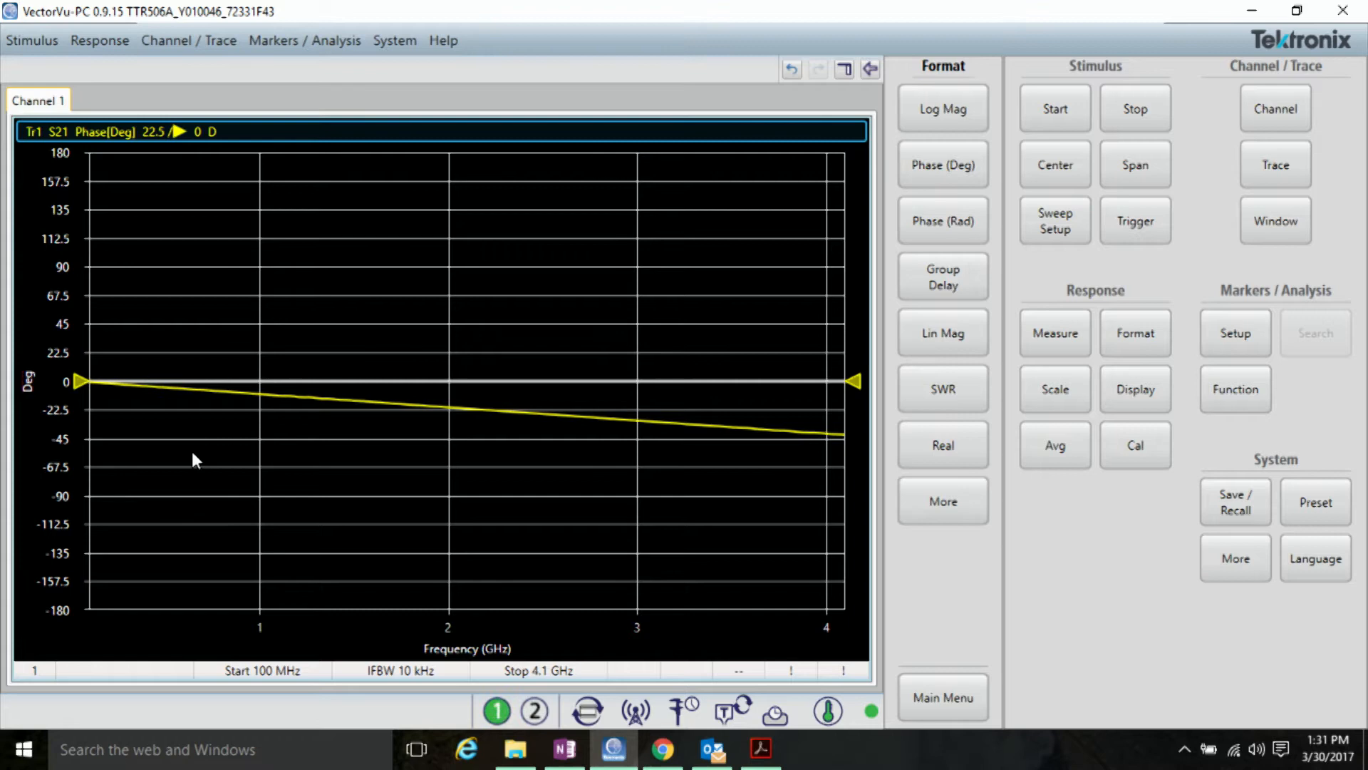
mouse_move(1134, 510)
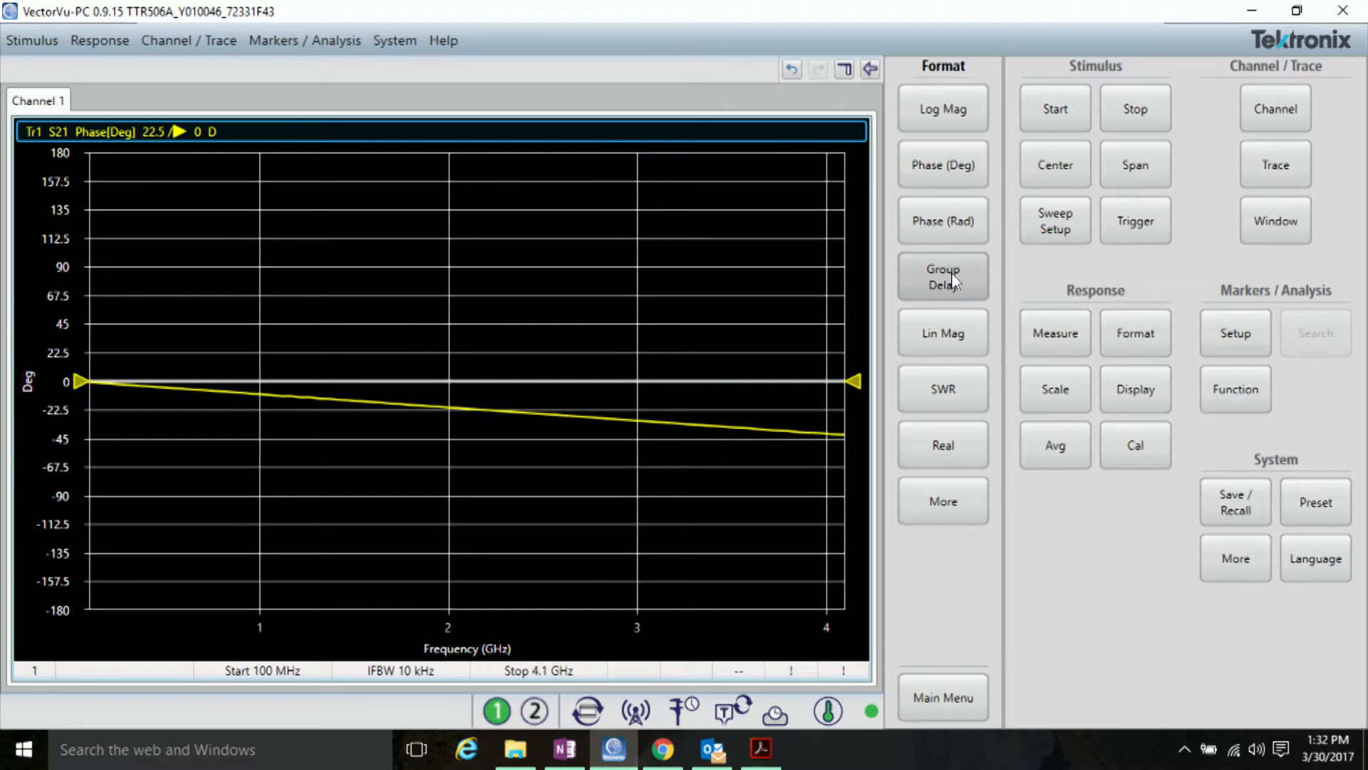
Step: Format S21 as Group Delay and Auto Scale All to fit the ~3E-11 s trace
click(942, 275)
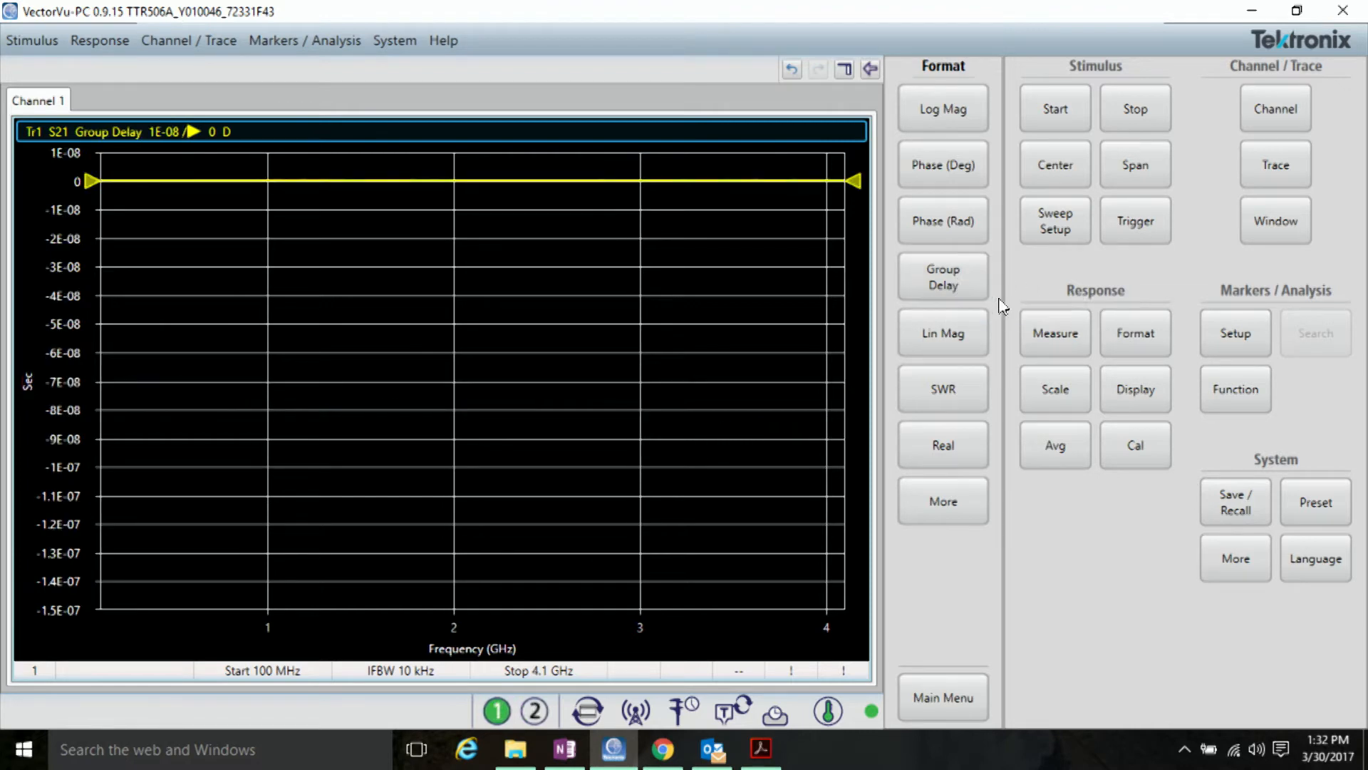
click(1054, 389)
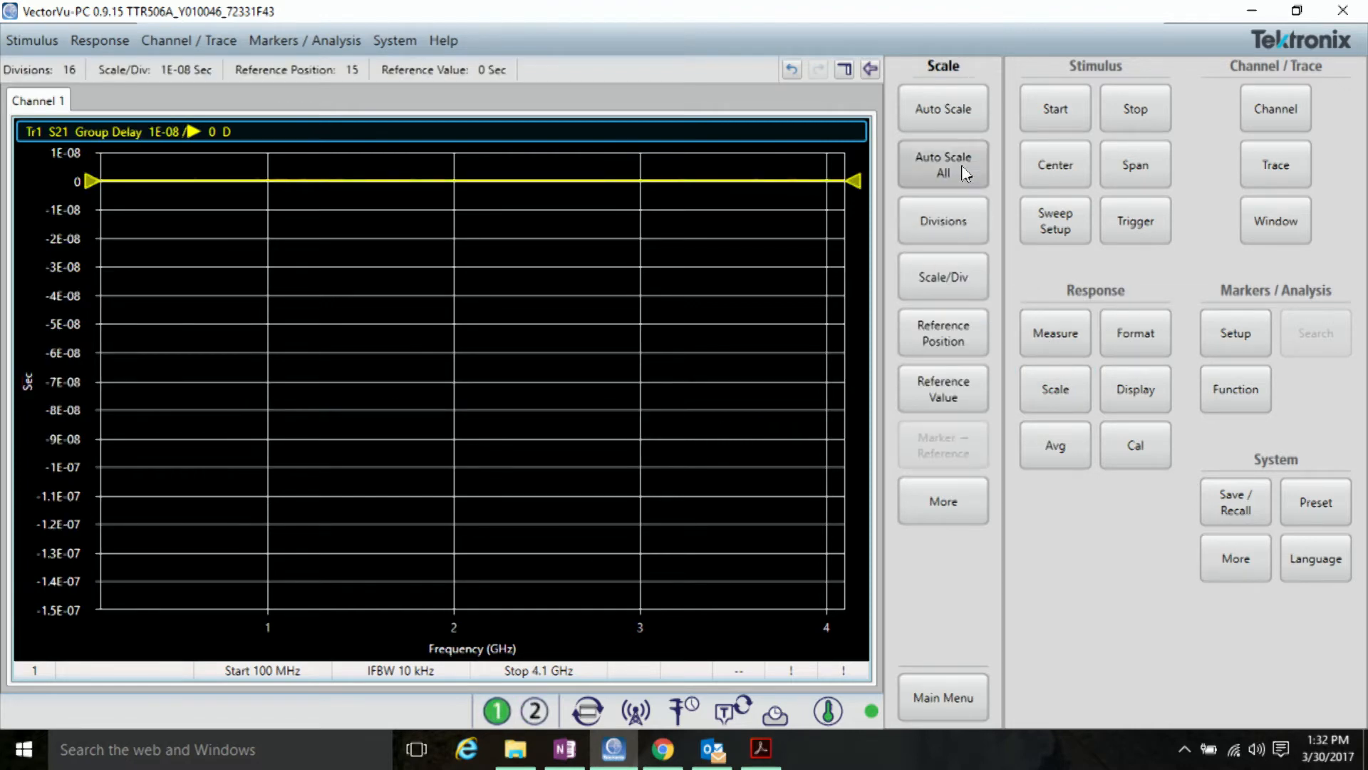
click(943, 164)
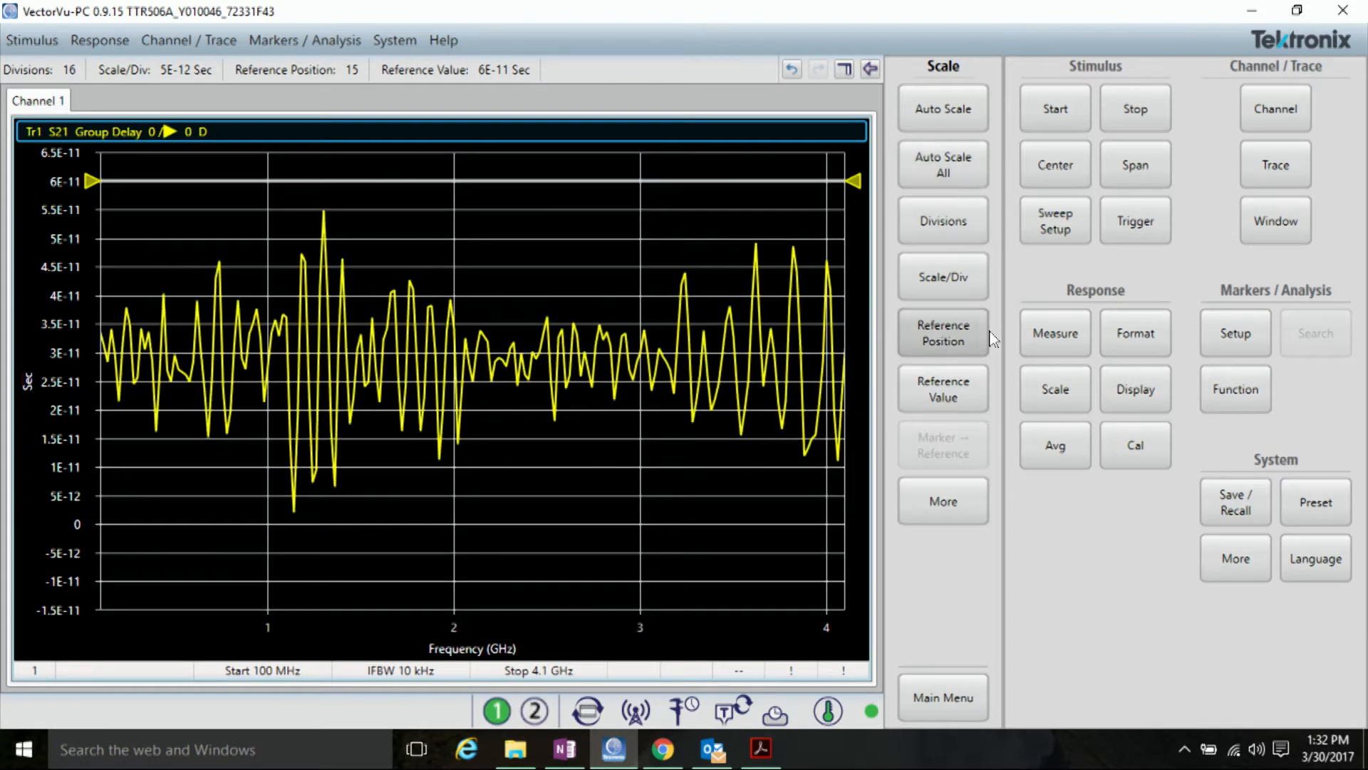
click(1054, 445)
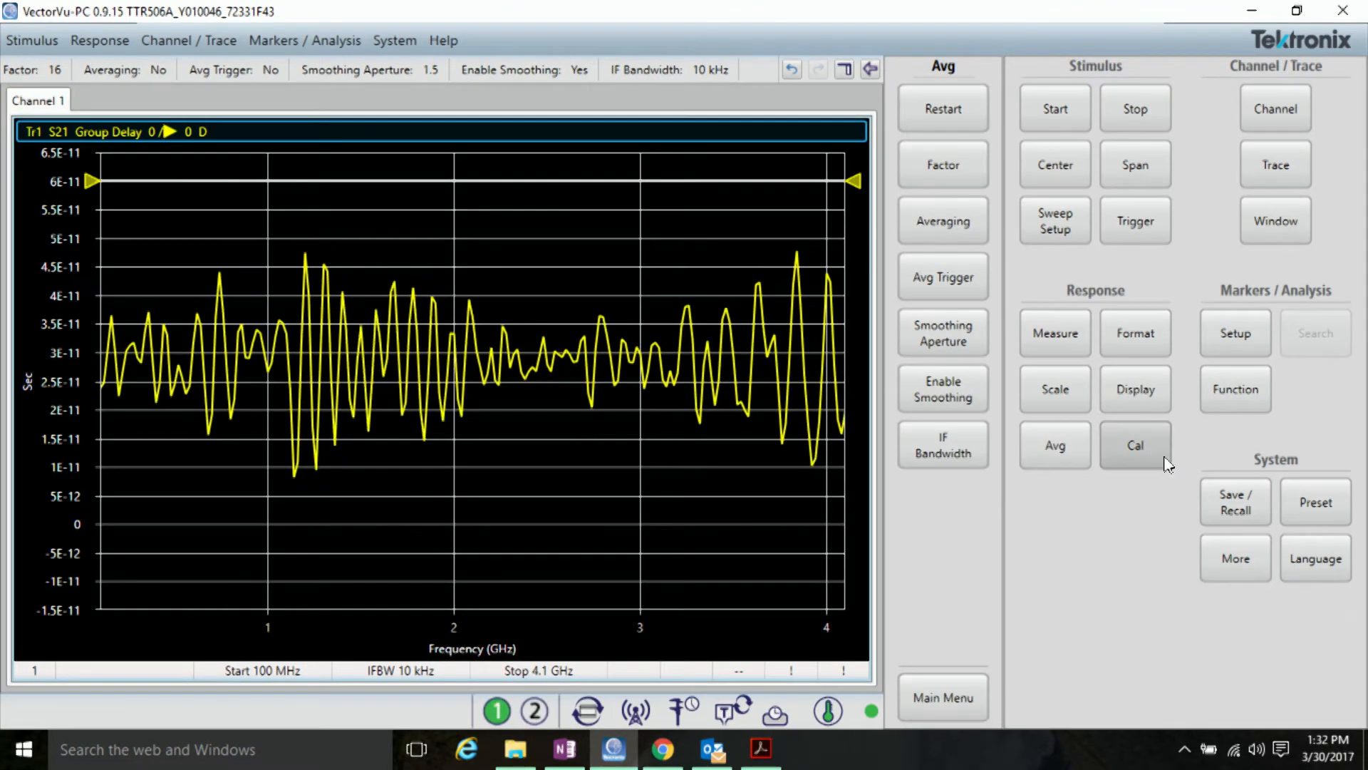
Step: Enable a Port 1 port extension under Cal so the group delay drops to about zero
click(1134, 445)
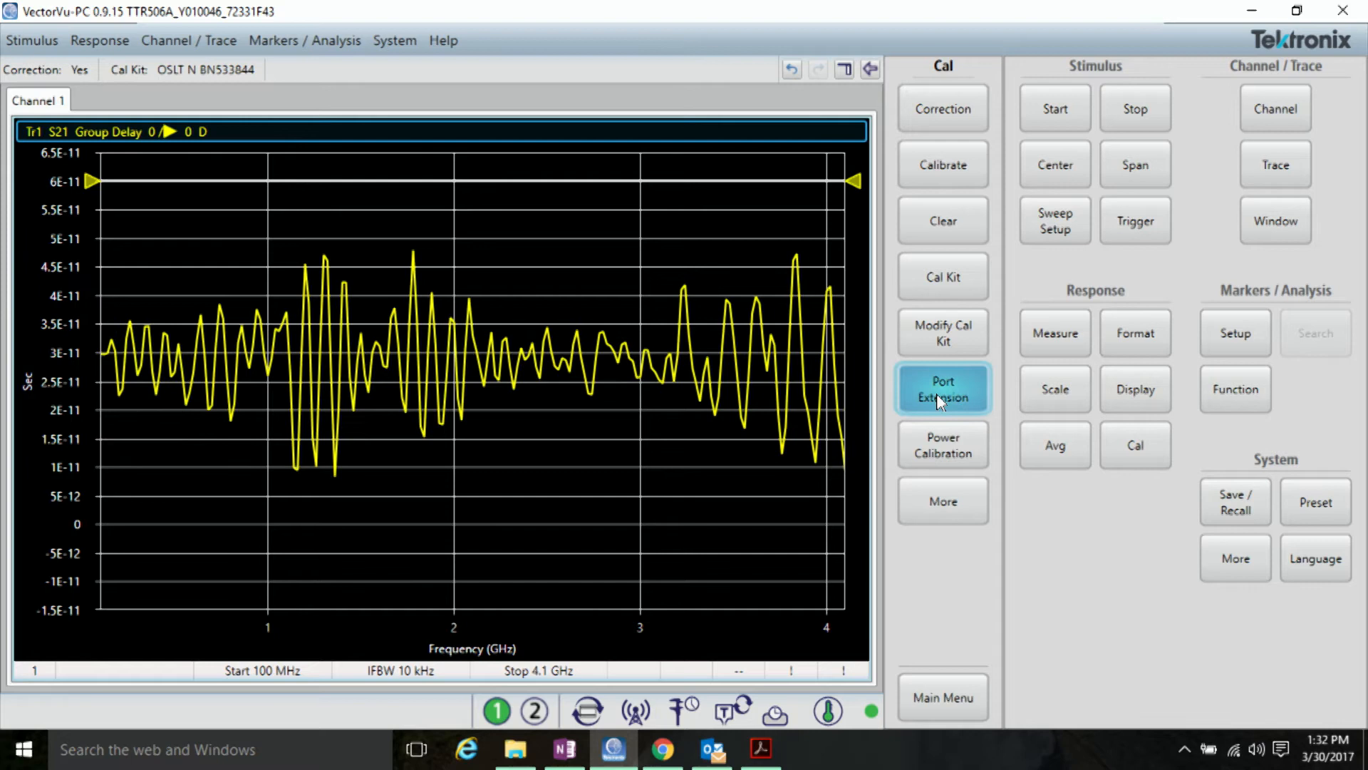
click(942, 390)
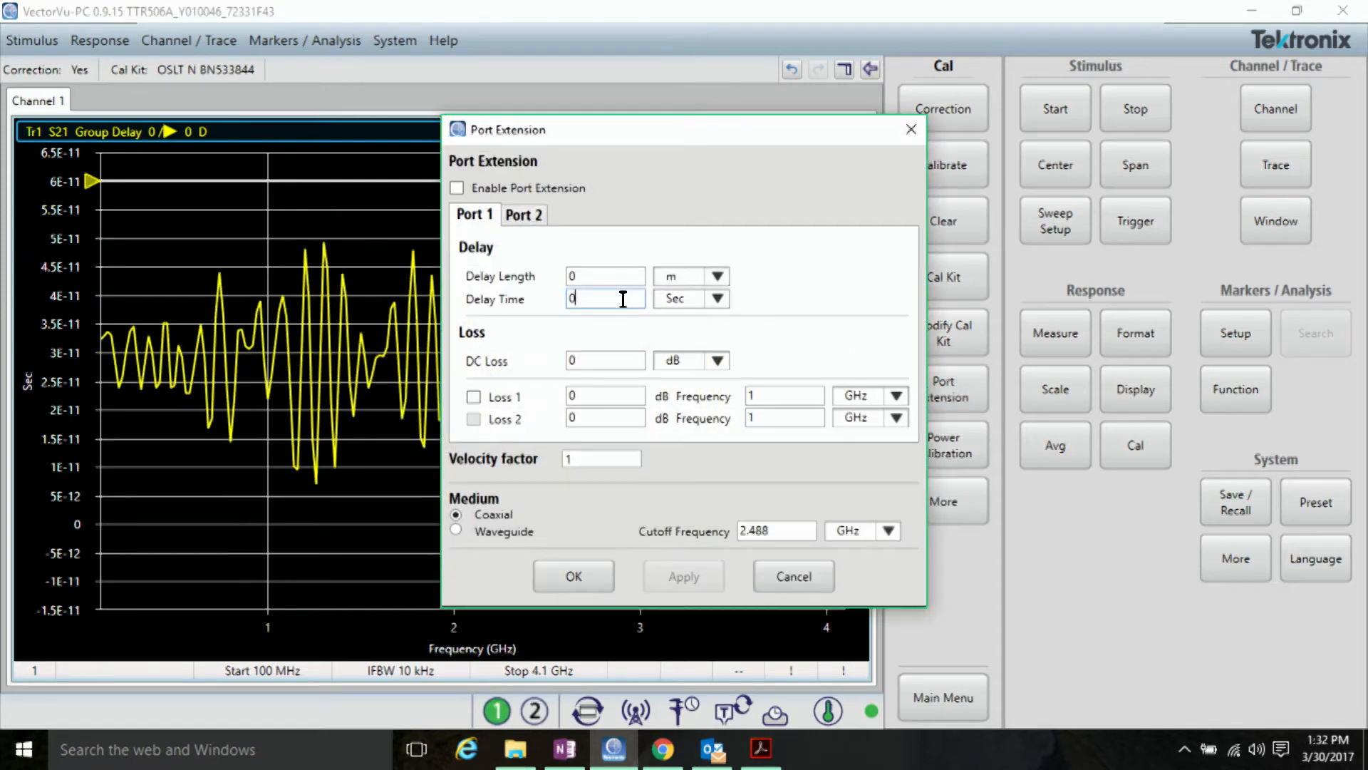
text(27)
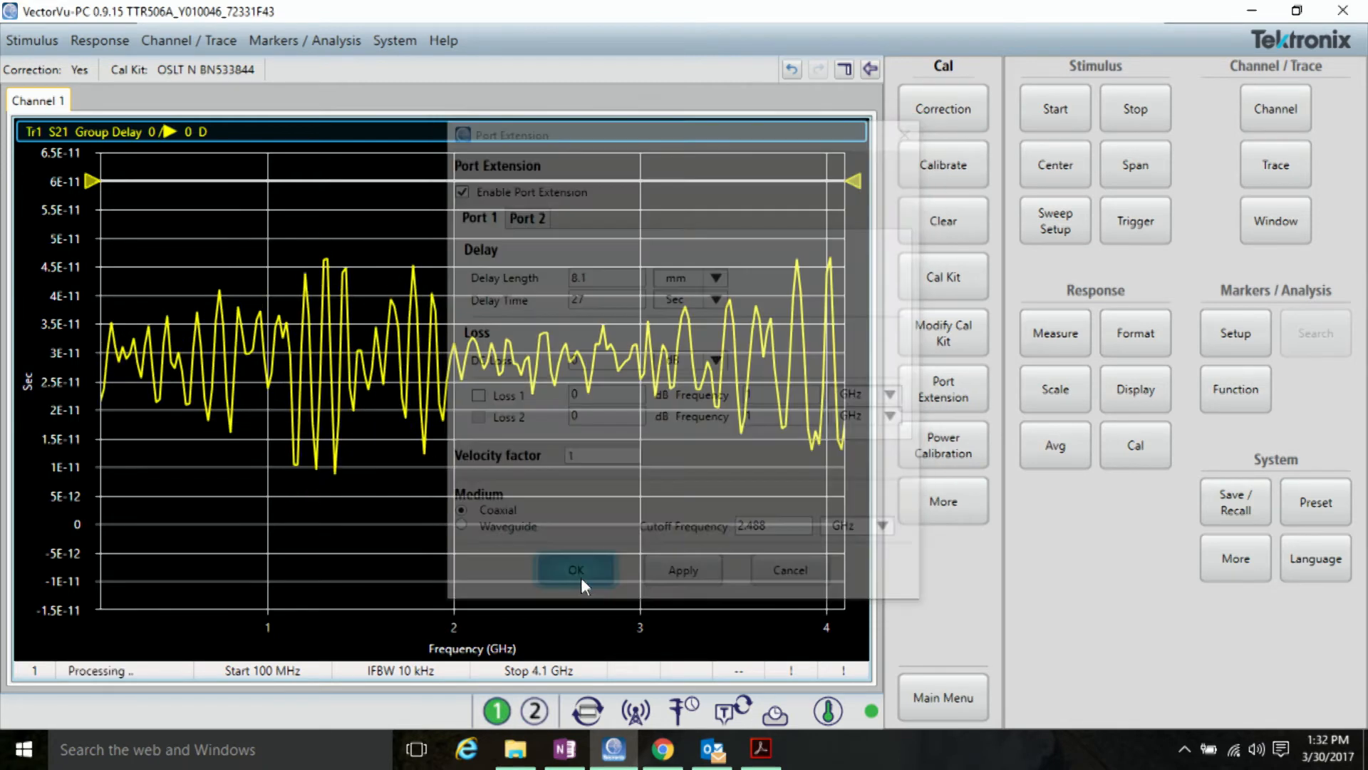
click(574, 569)
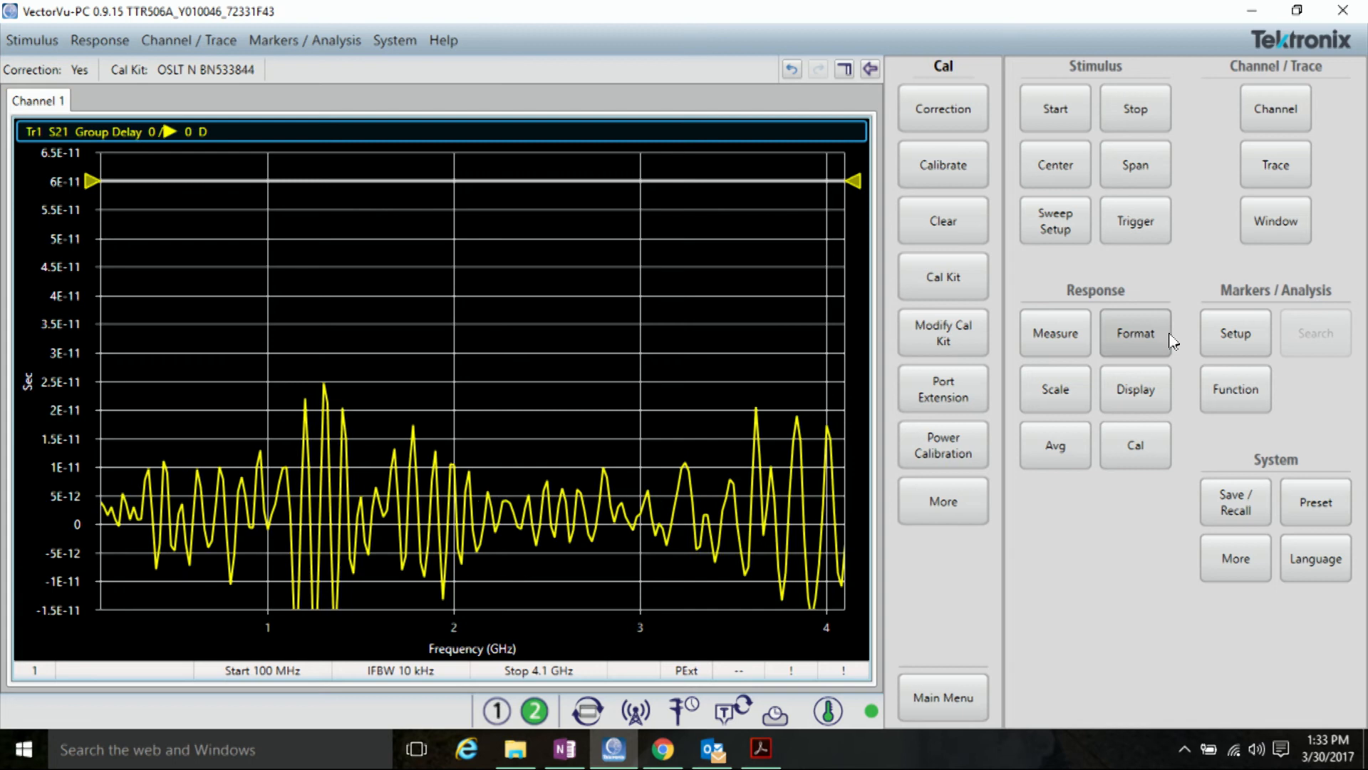
Step: Return the S21 trace to Phase (Deg), now flat at 0° from 100 MHz to 4.1 GHz
click(1134, 333)
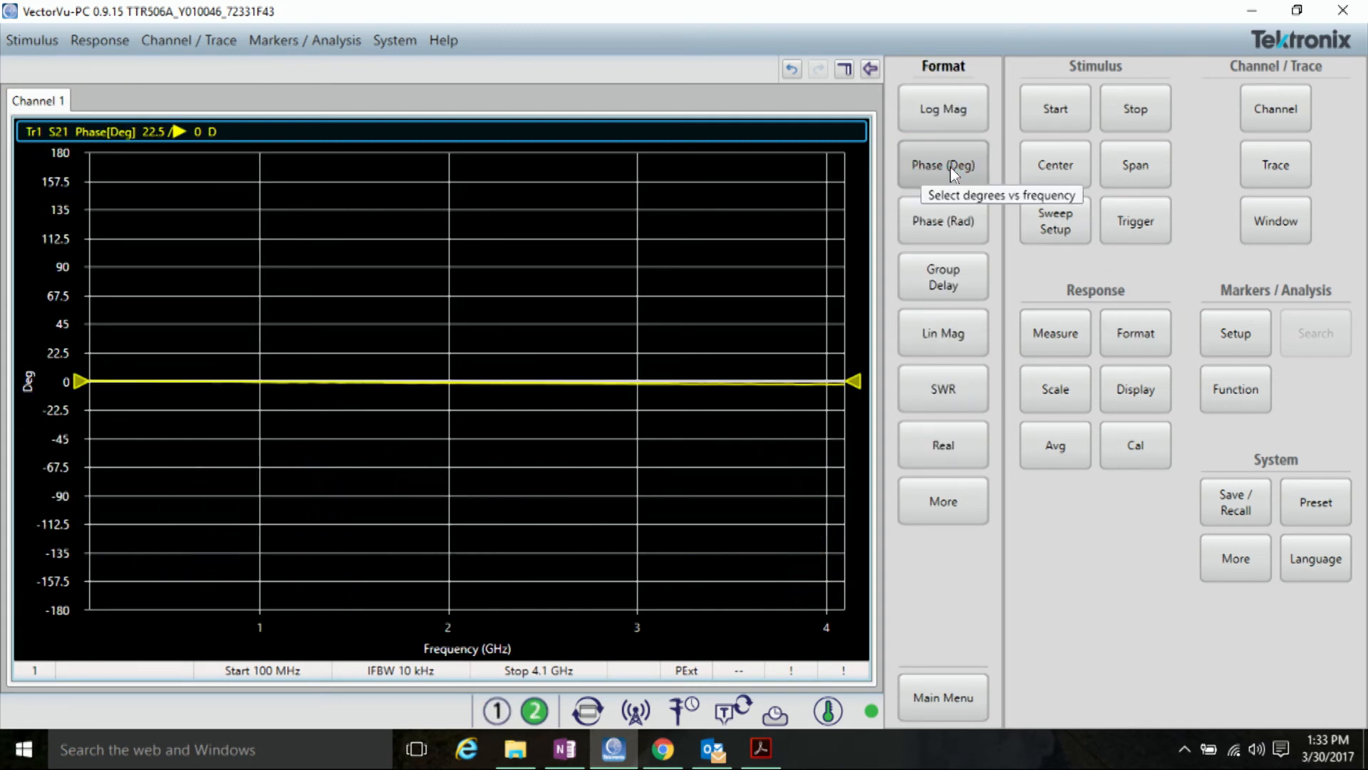
mouse_move(784, 386)
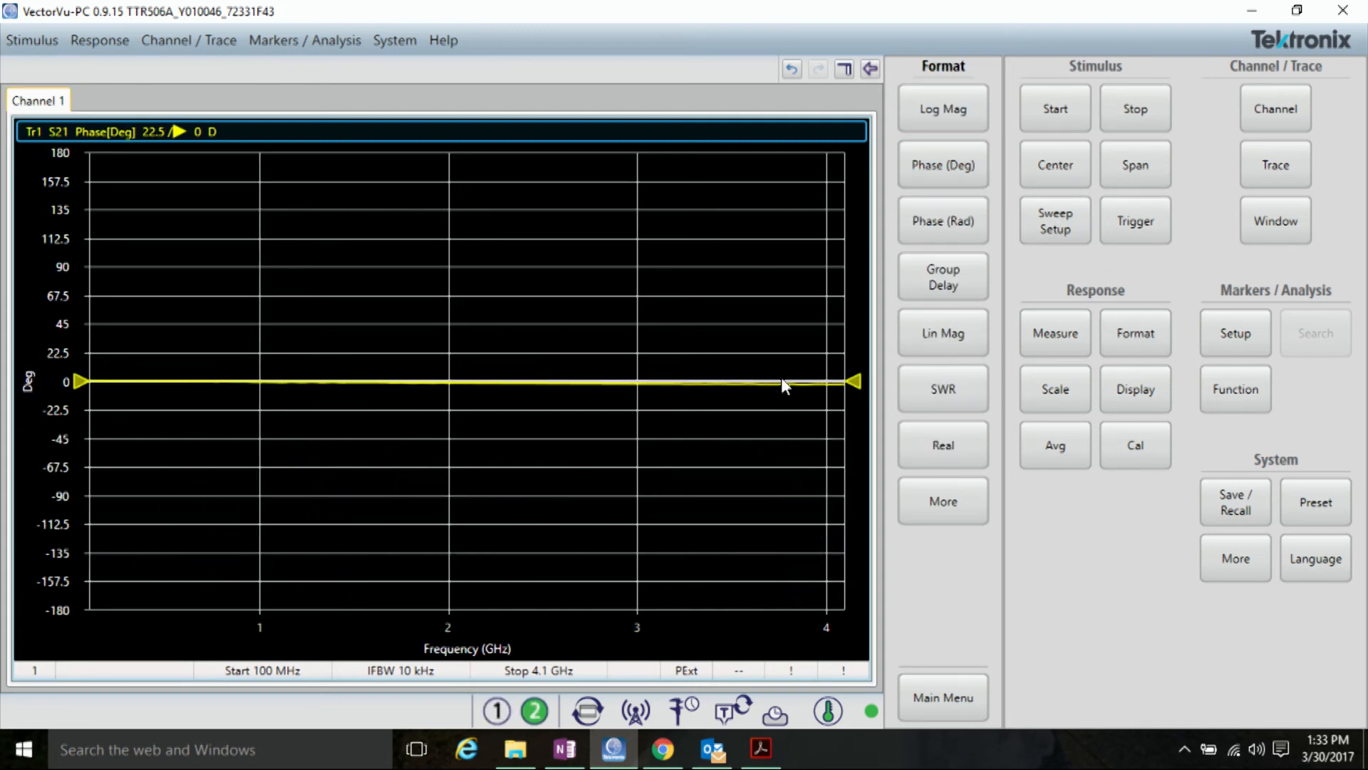
mouse_move(794, 390)
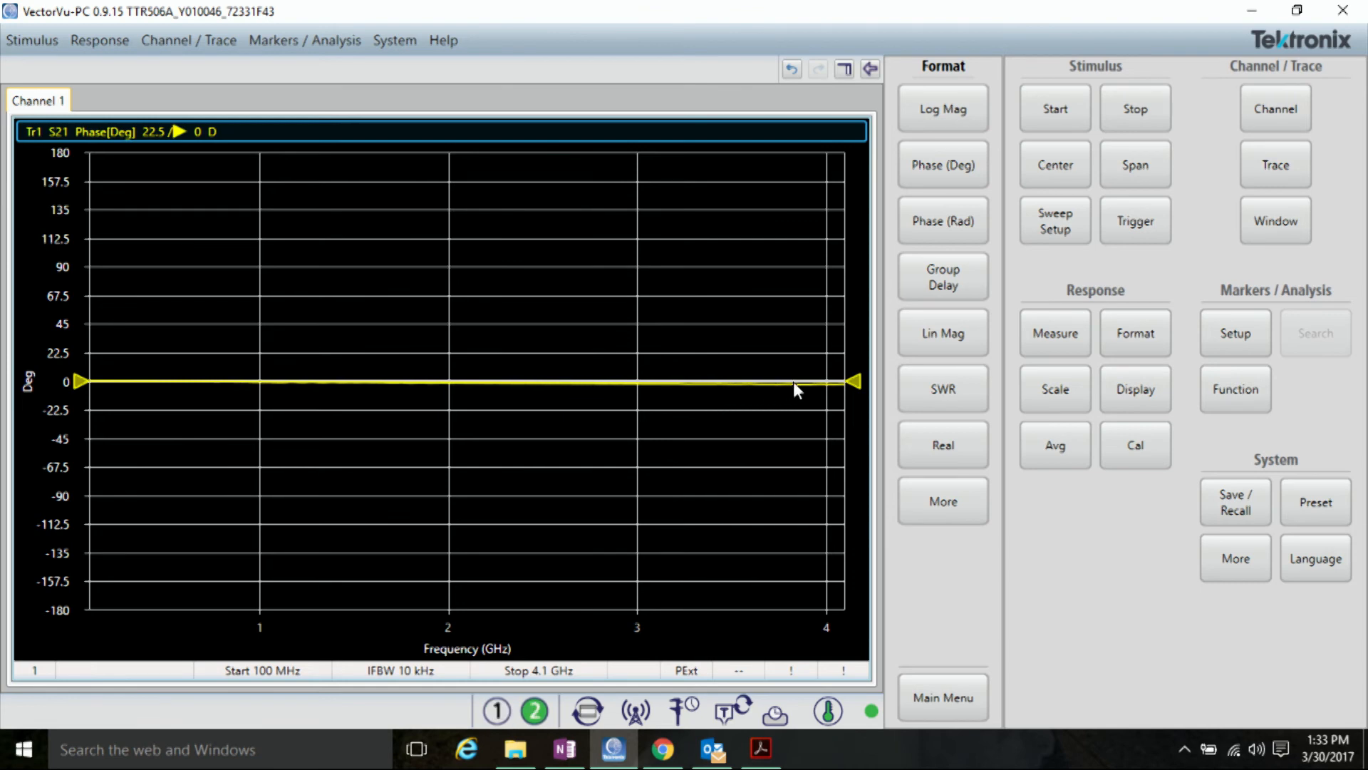
mouse_move(813, 402)
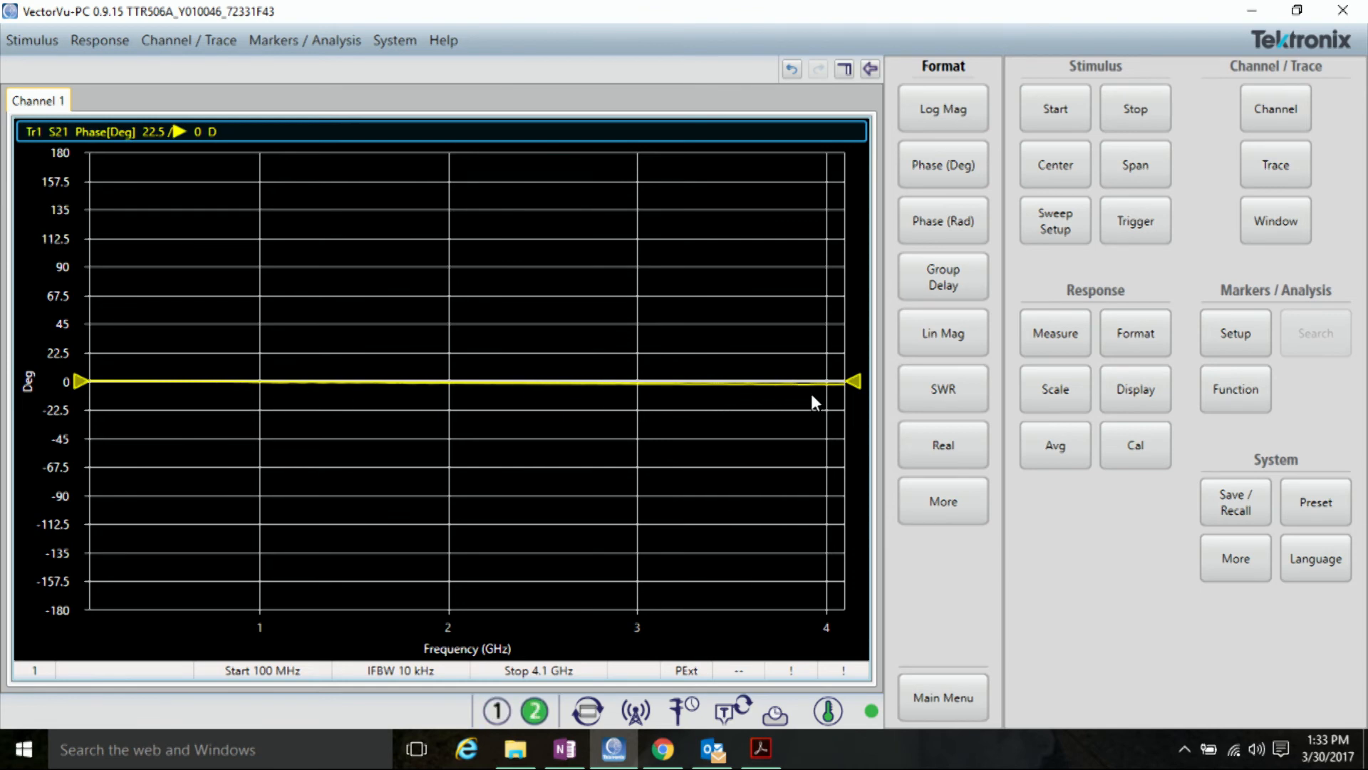
mouse_move(705, 415)
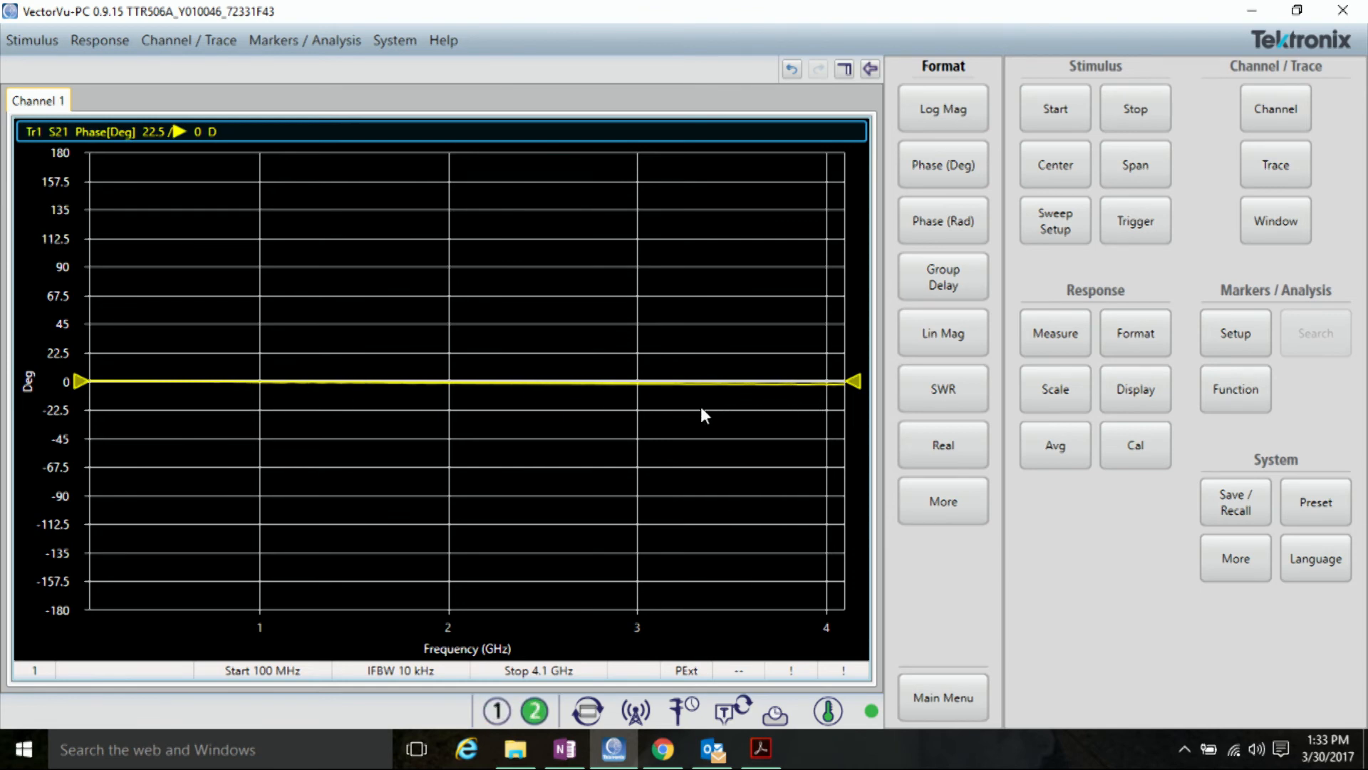